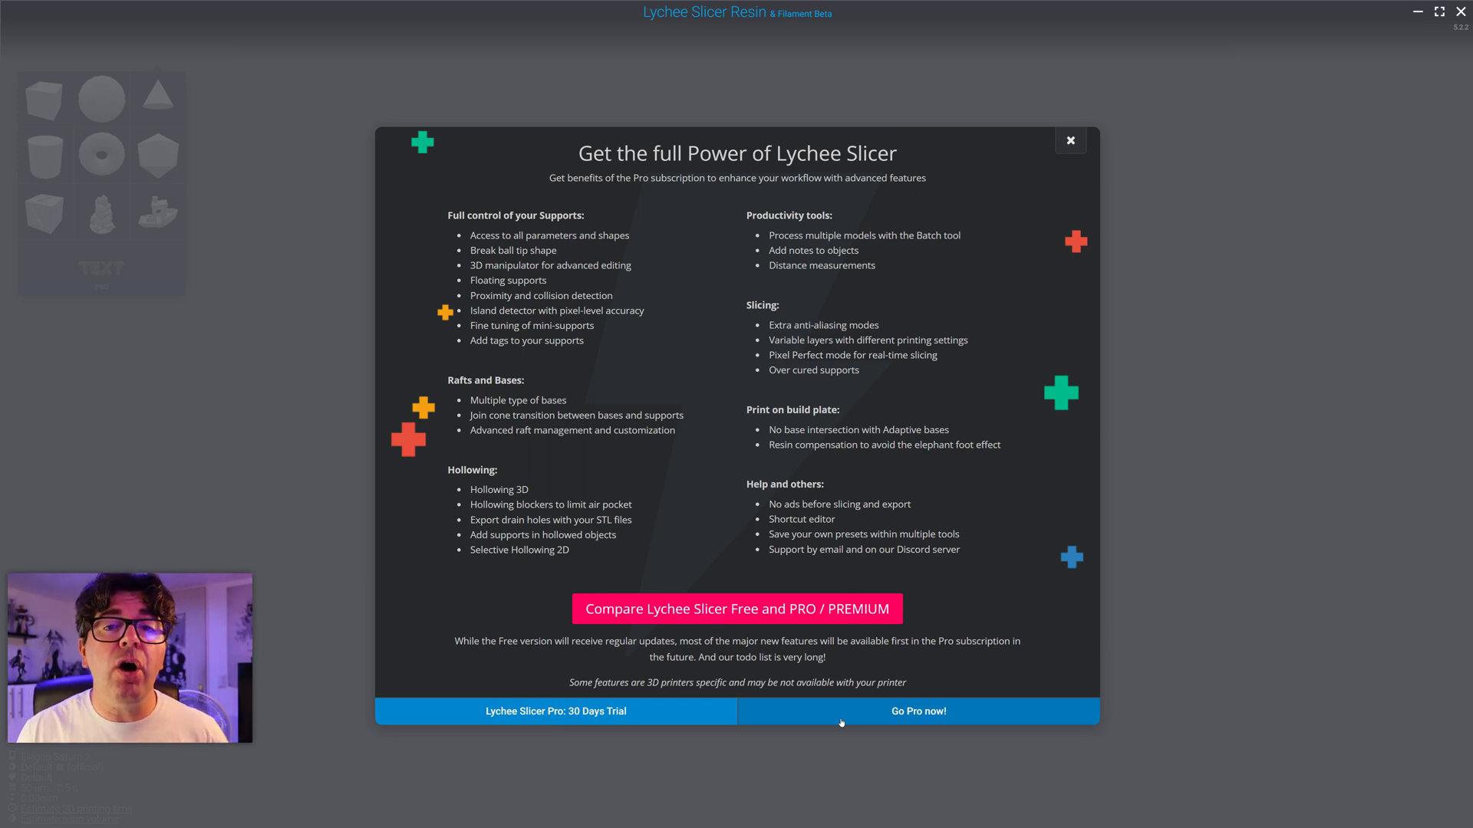
Dismiss the 'Get the full Power of Lychee Slicer' Pro offer, returning to the empty build plate.
{"action": "left_click", "coordinate": [1069, 140]}
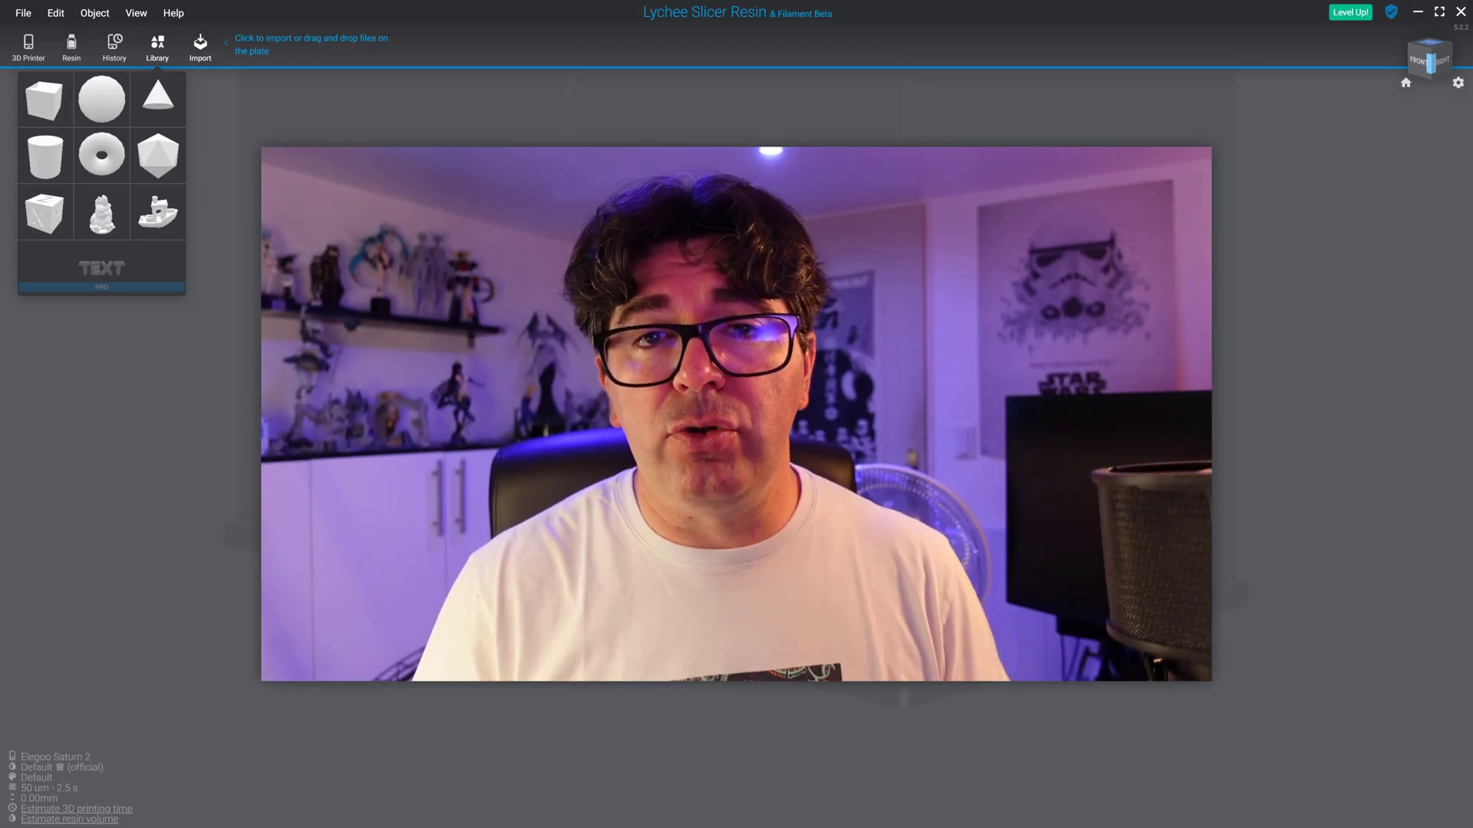